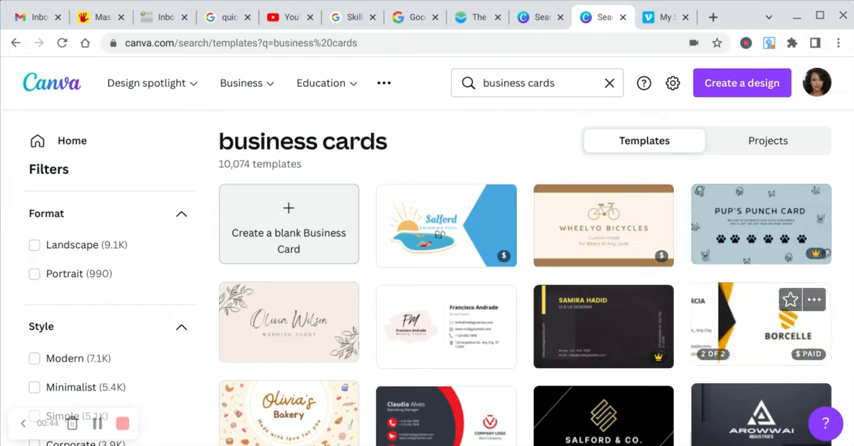
{"action": "mouse_move", "coordinate": [760, 325]}
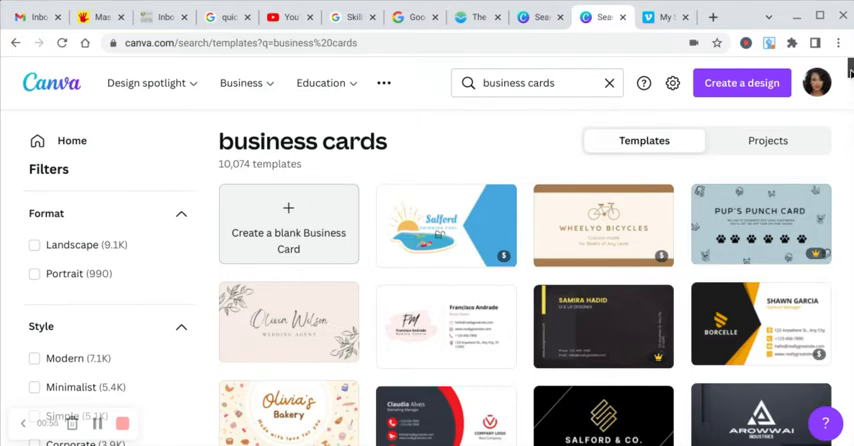
- Scroll through the business card template results to find the Claudia Alves design
{"action": "scroll", "scroll_direction": "down", "scroll_amount": 3}
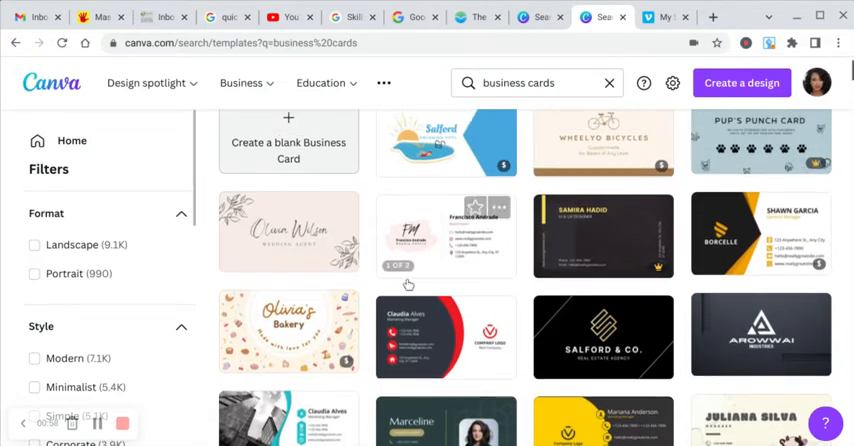
{"action": "mouse_move", "coordinate": [433, 336]}
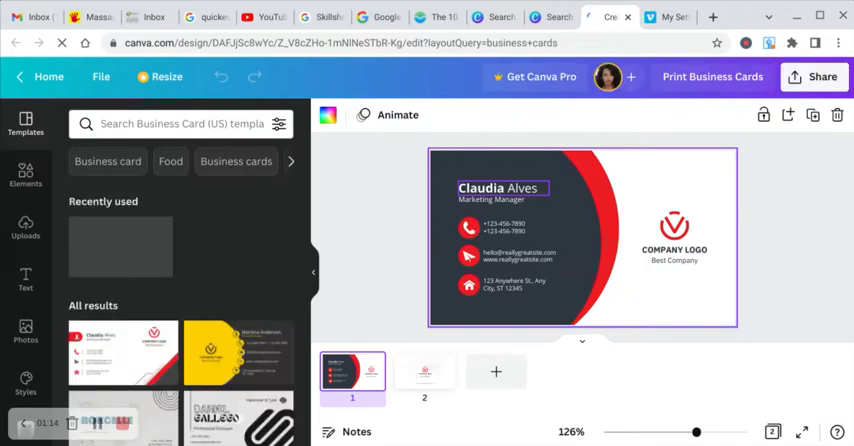
{"action": "left_click", "coordinate": [499, 188]}
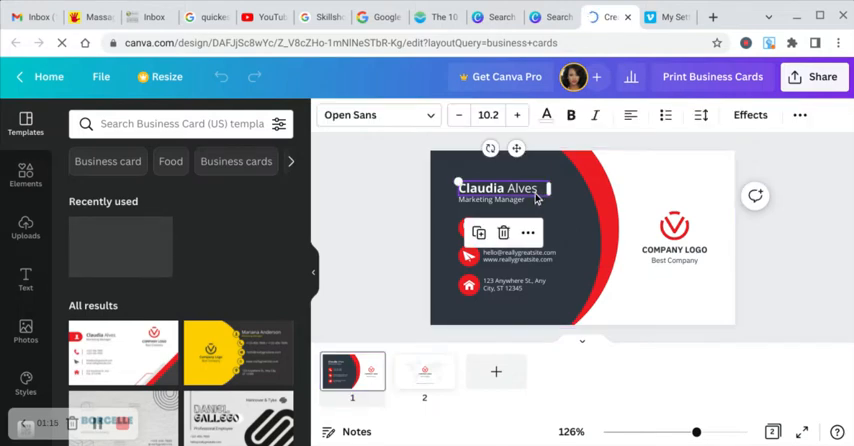
{"action": "double_click", "coordinate": [498, 188]}
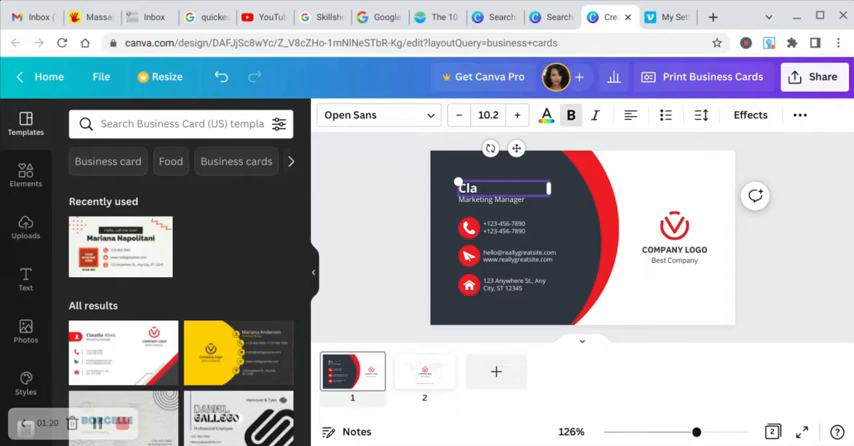
{"action": "type", "text": "Misha Newson"}
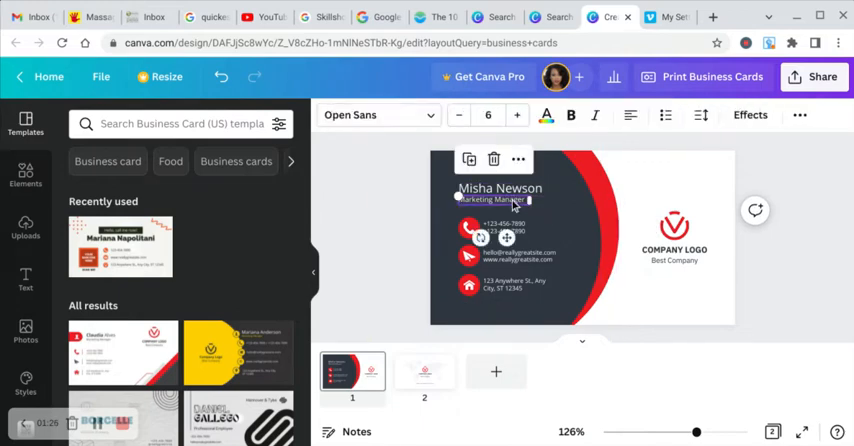
{"action": "double_click", "coordinate": [495, 199]}
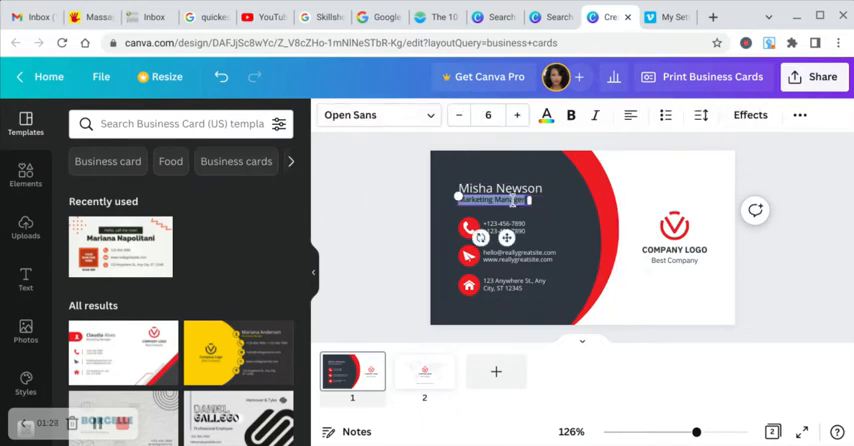
{"action": "type", "text": "Massage"}
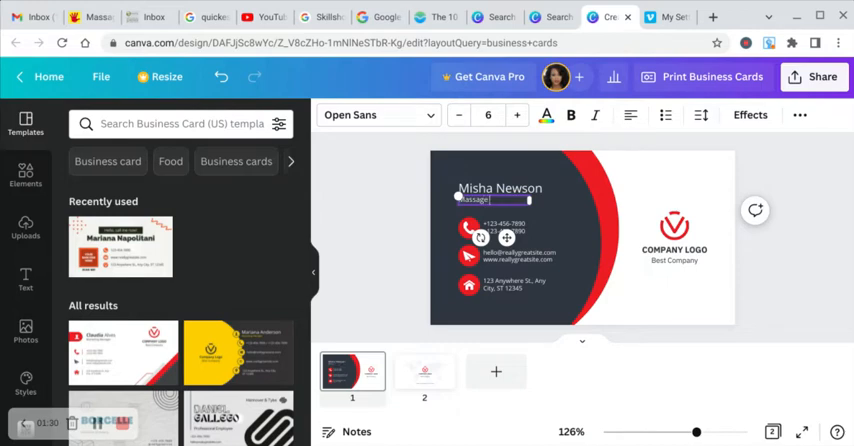
{"action": "type", "text": "Therap"}
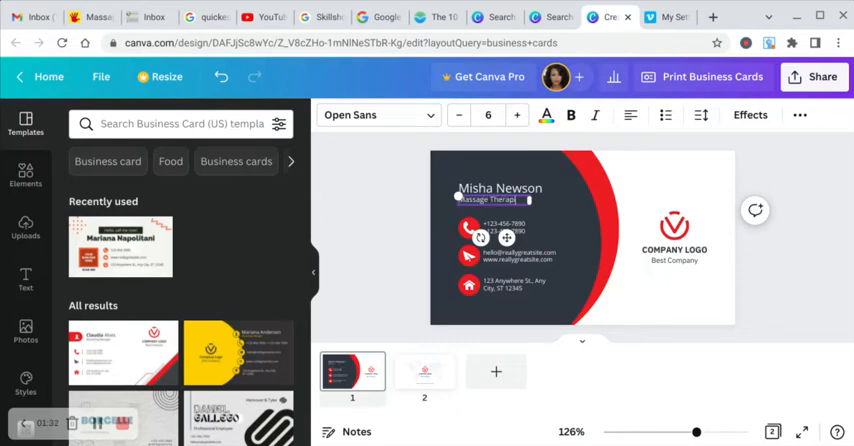
{"action": "left_click", "coordinate": [673, 226]}
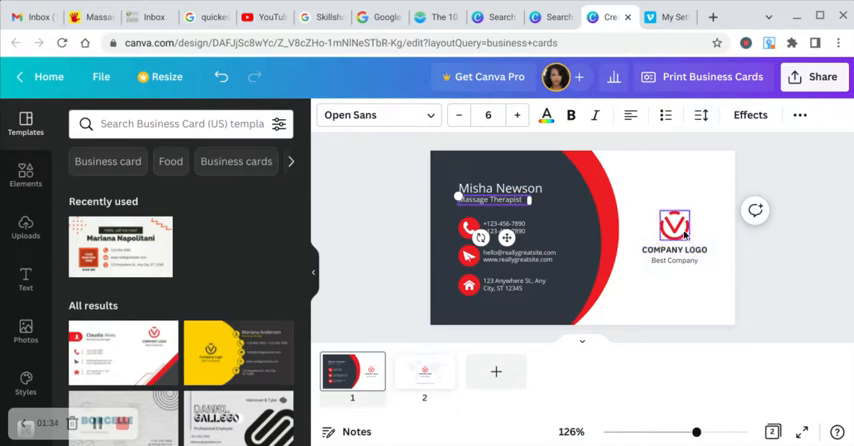
- Recolor the card's red curved accent band to purple
{"action": "left_click", "coordinate": [674, 225]}
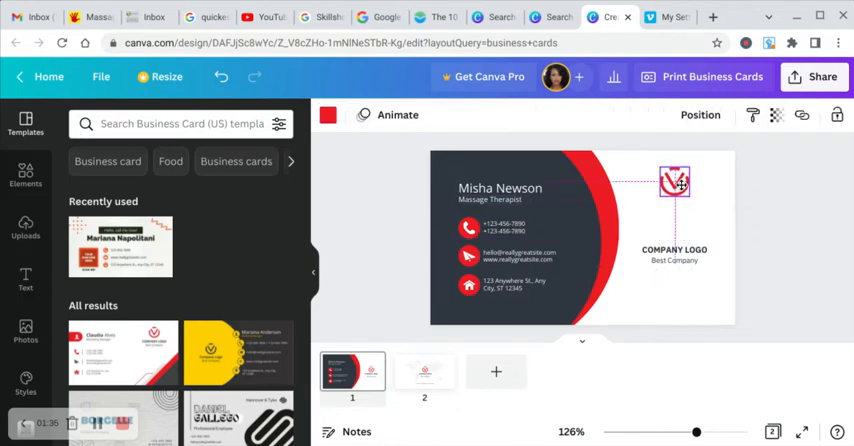
{"action": "left_click", "coordinate": [675, 250]}
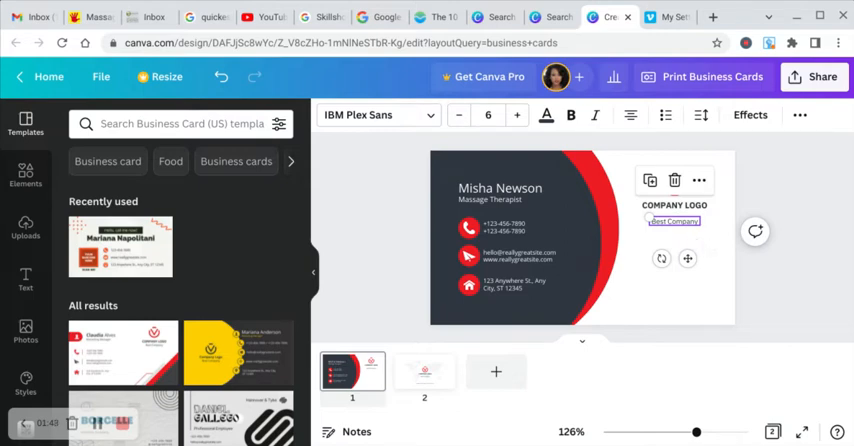
{"action": "left_click", "coordinate": [518, 257]}
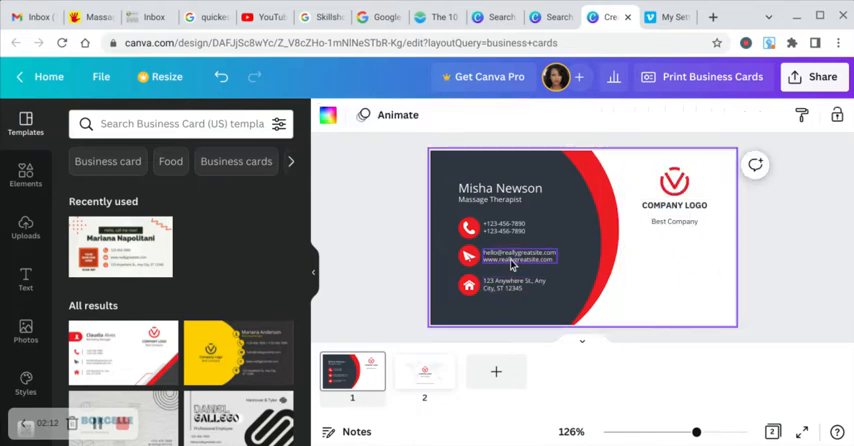
{"action": "left_click", "coordinate": [505, 225]}
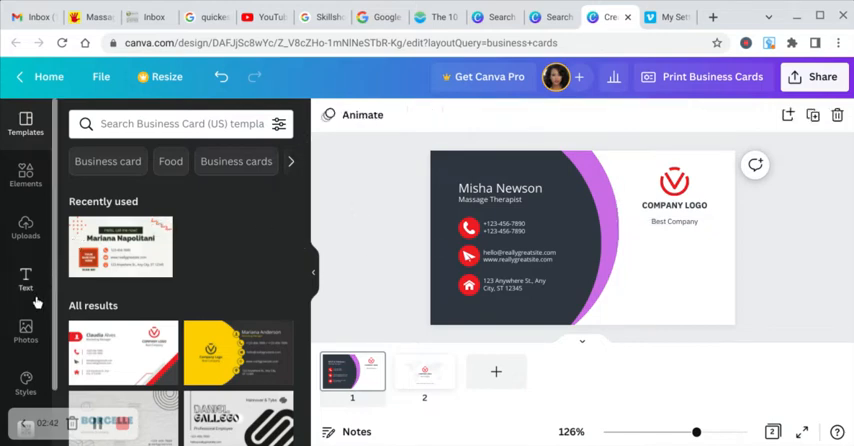
{"action": "mouse_move", "coordinate": [60, 197]}
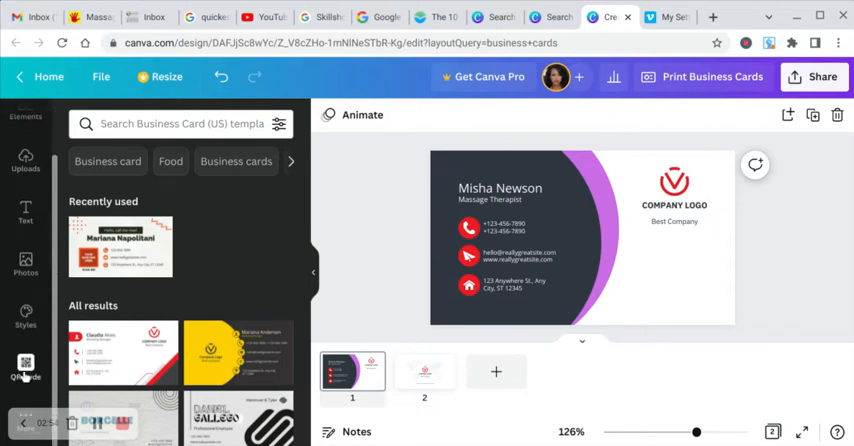
{"action": "left_click", "coordinate": [25, 368]}
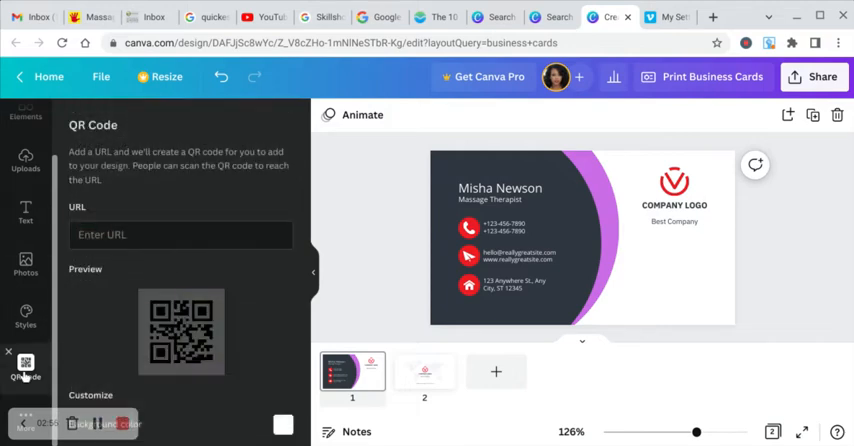
{"action": "left_click", "coordinate": [180, 234]}
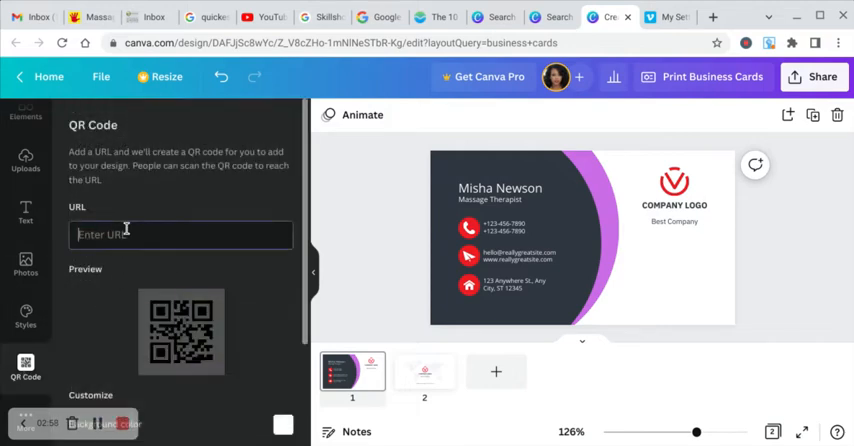
{"action": "left_click", "coordinate": [181, 234]}
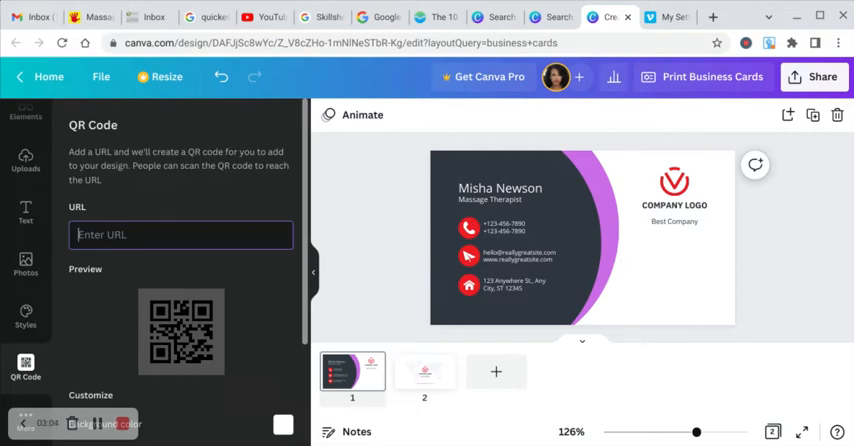
{"action": "type", "text": "www.beyonce.com"}
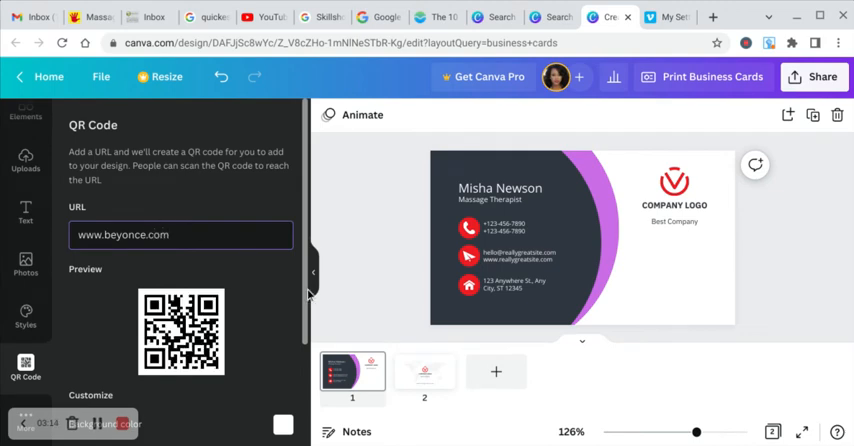
- Keep the QR code margin at 2 after testing 9, then generate it
{"action": "scroll", "scroll_direction": "down", "scroll_amount": 3}
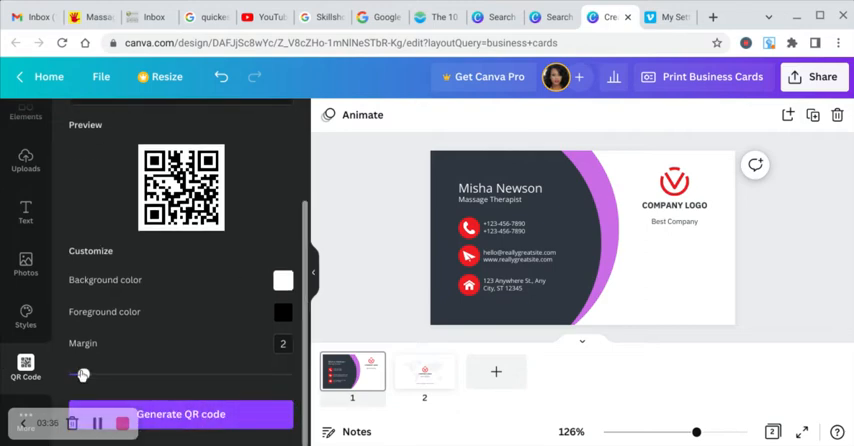
{"action": "left_click_drag", "start_coordinate": [84, 373], "coordinate": [134, 373]}
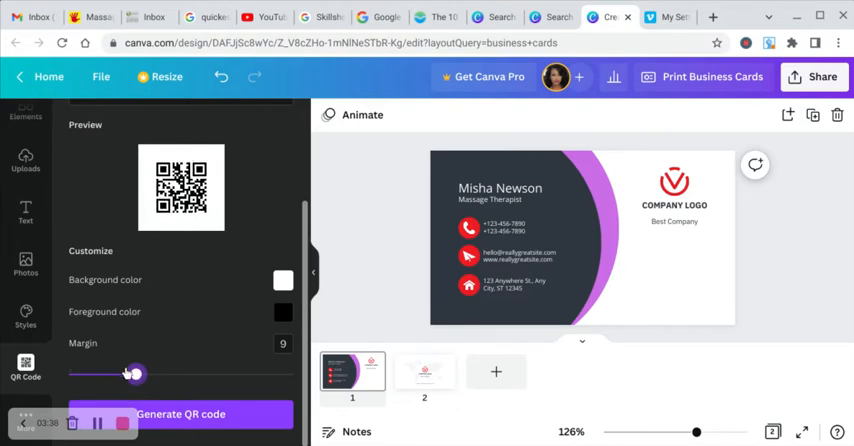
{"action": "left_click_drag", "start_coordinate": [133, 373], "coordinate": [76, 373]}
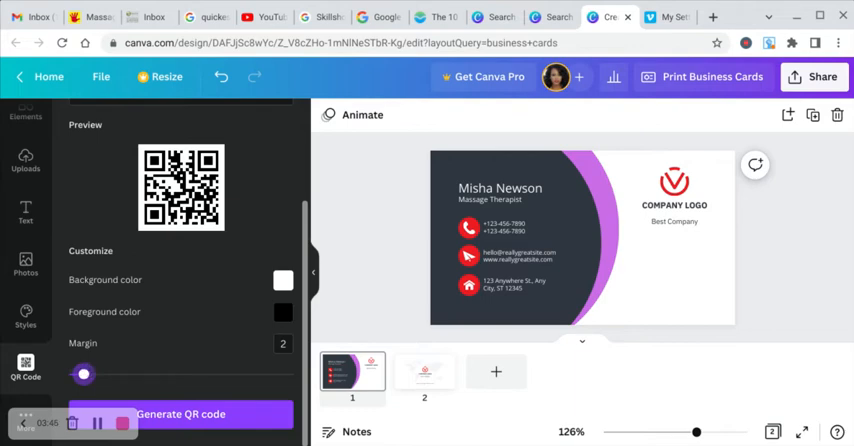
{"action": "mouse_move", "coordinate": [197, 420]}
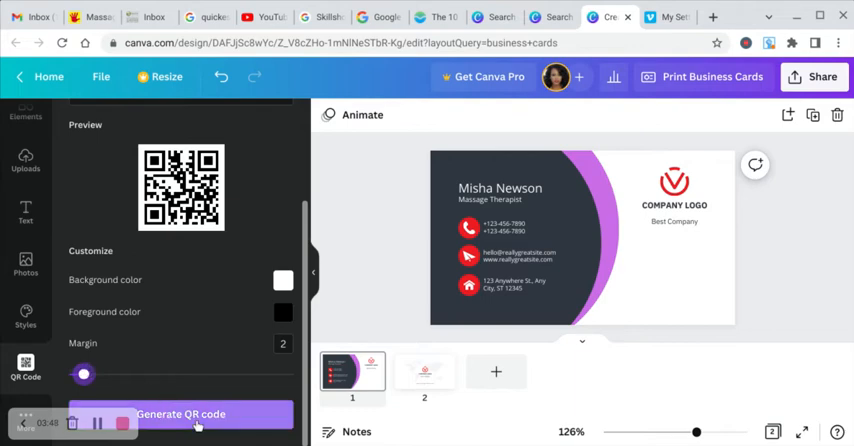
{"action": "left_click", "coordinate": [181, 414]}
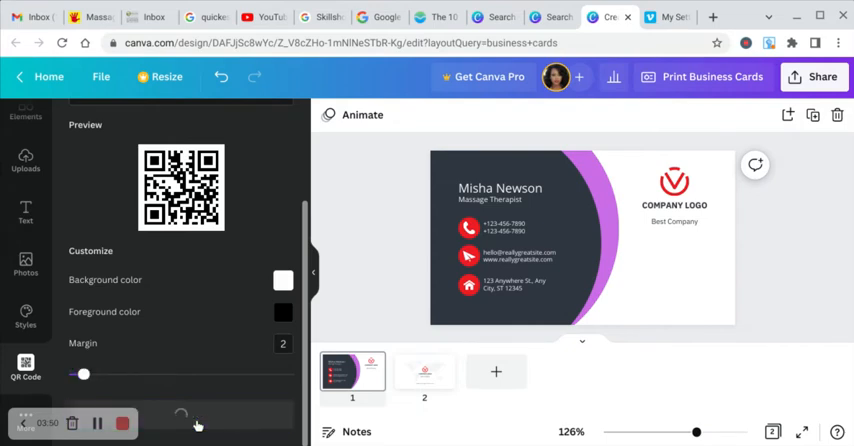